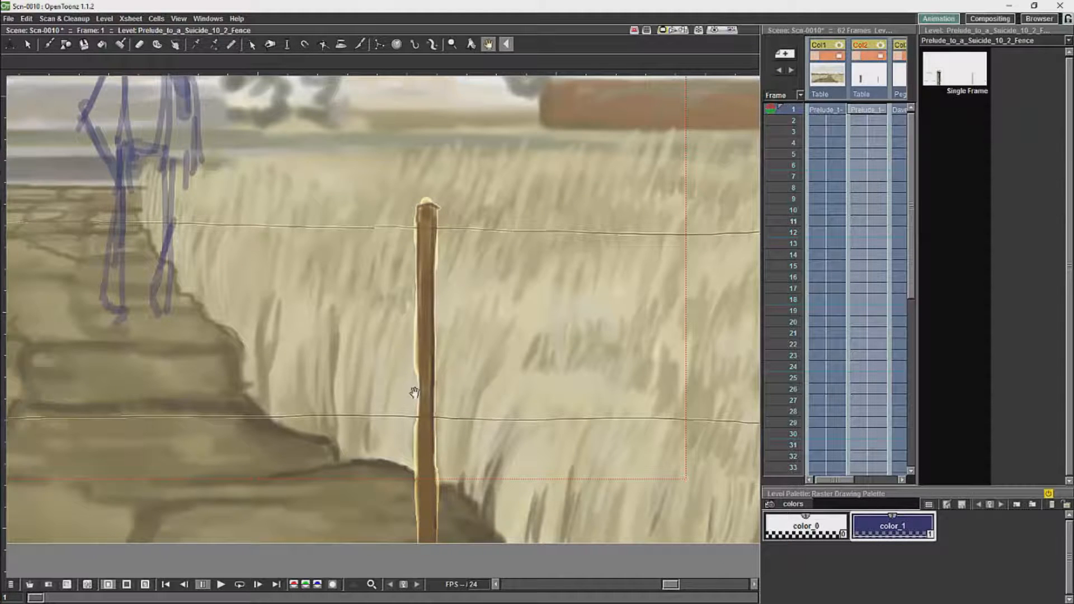
Step: Bring up Level Settings for the Prelude_to_a_Suicide_10_2_Fence level from its Xsheet cell
{"action": "left_click", "coordinate": [866, 110]}
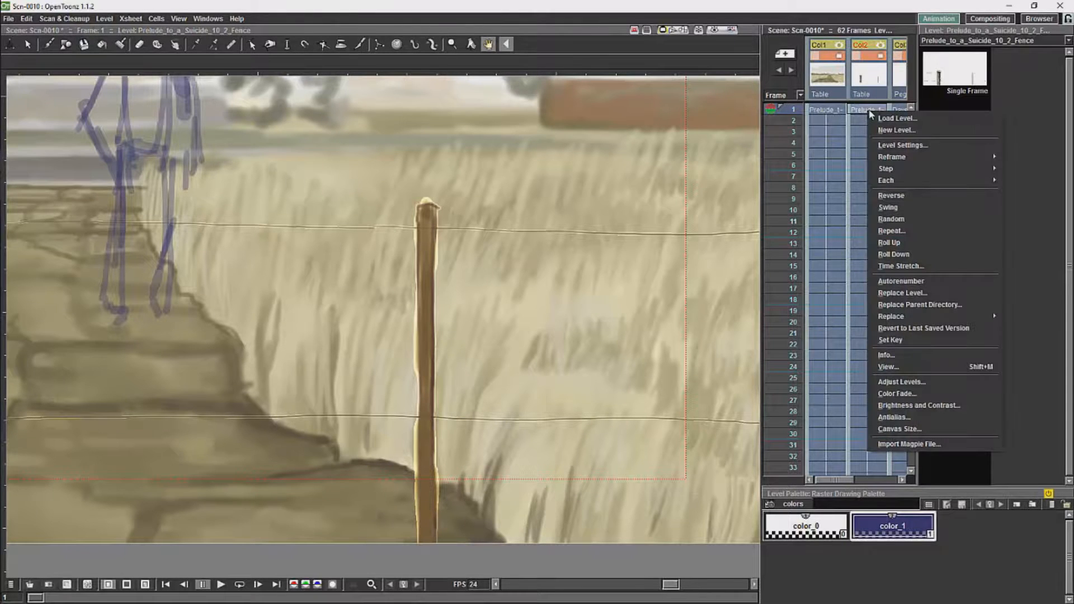
{"action": "mouse_move", "coordinate": [902, 144]}
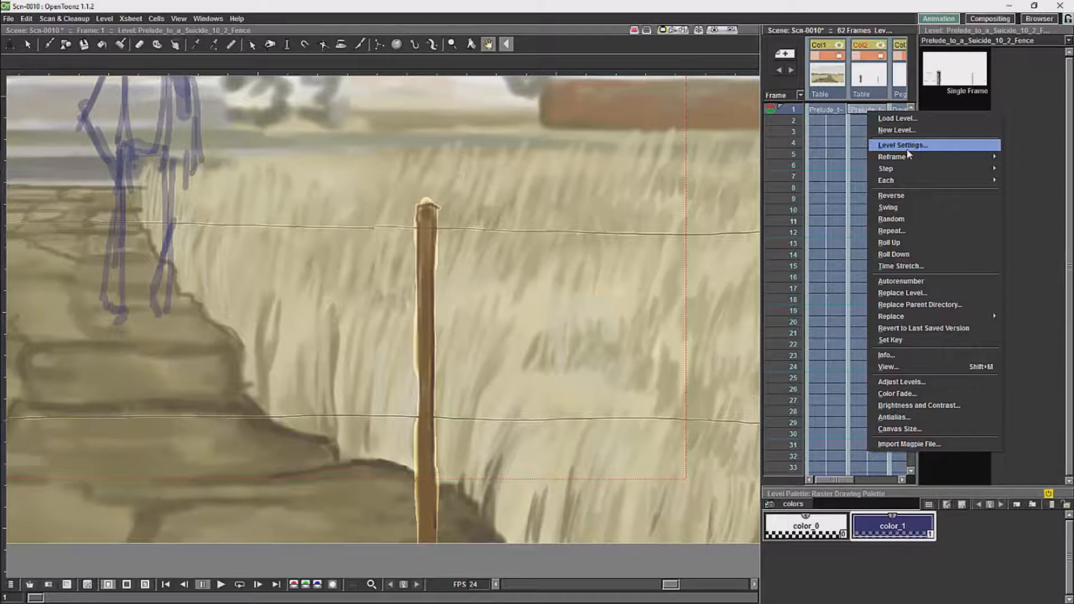
{"action": "left_click", "coordinate": [902, 144]}
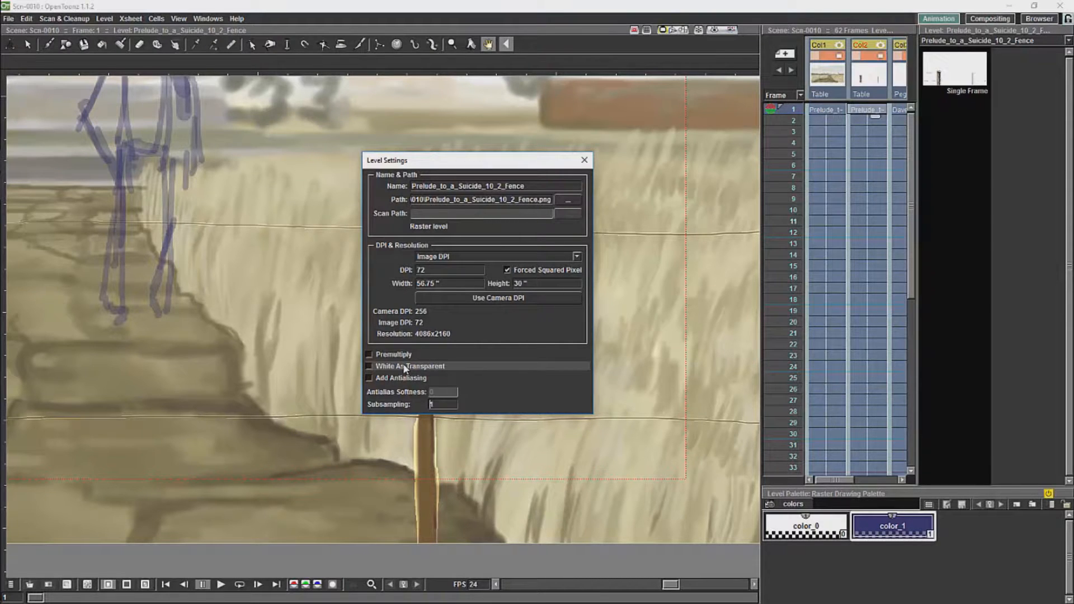
Step: Enable Premultiply for the Fence level and move the dialog aside to check the fence post edge
{"action": "left_click", "coordinate": [369, 355]}
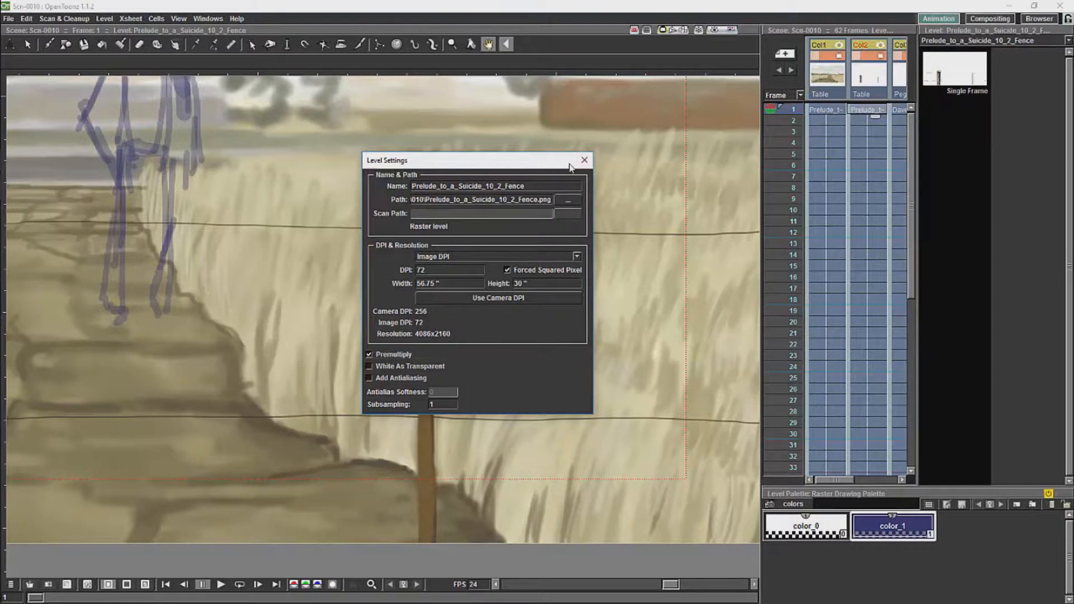
{"action": "left_click_drag", "start_coordinate": [473, 160], "coordinate": [877, 168]}
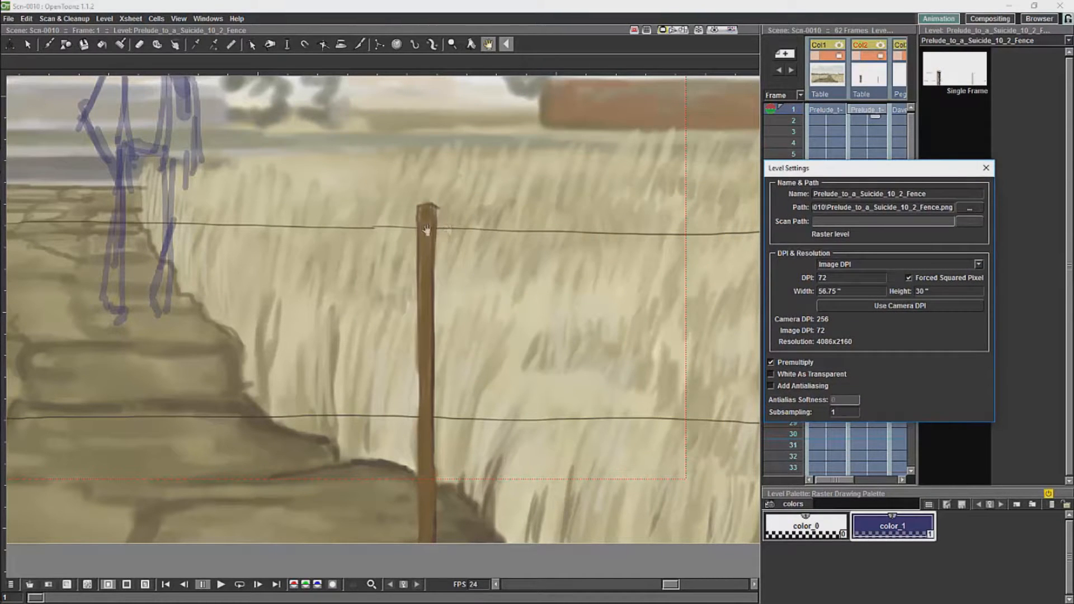